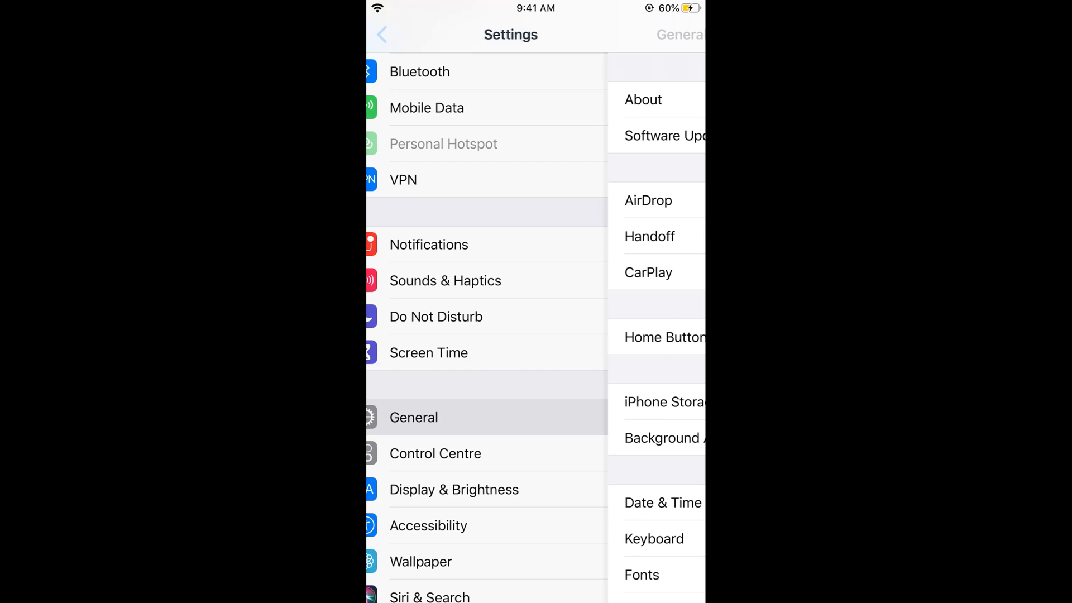
Exit Settings' General section back to the iPhone home screen.
{"action": "left_click", "coordinate": [664, 135]}
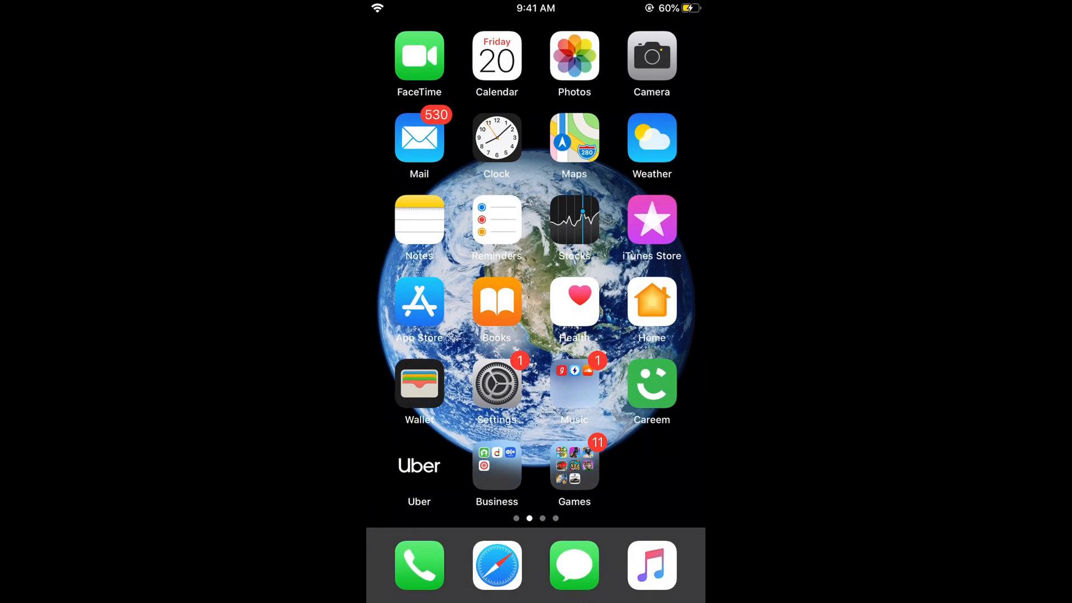
Launch Photos and switch to the Albums tab showing Recents, WhatsApp, Favourites and Snapchat.
{"action": "left_click", "coordinate": [574, 55]}
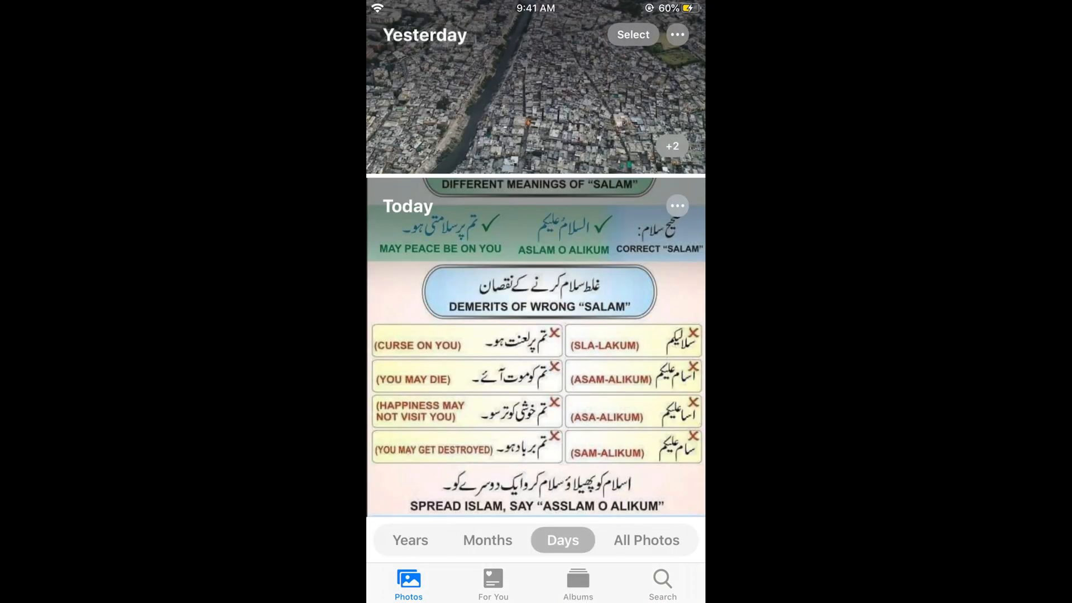
{"action": "left_click", "coordinate": [493, 583]}
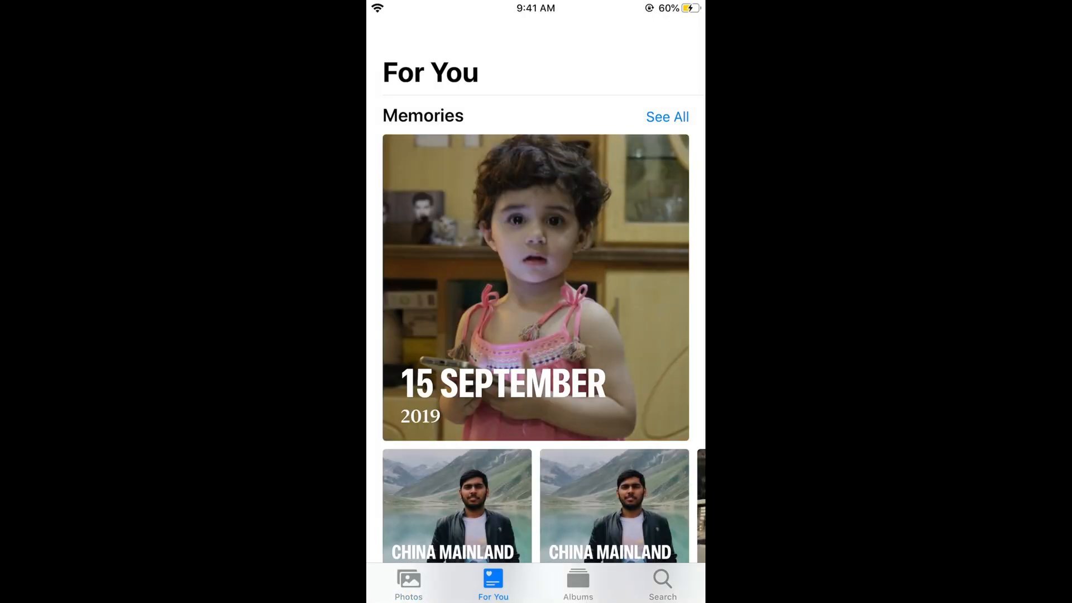
{"action": "left_click", "coordinate": [577, 583]}
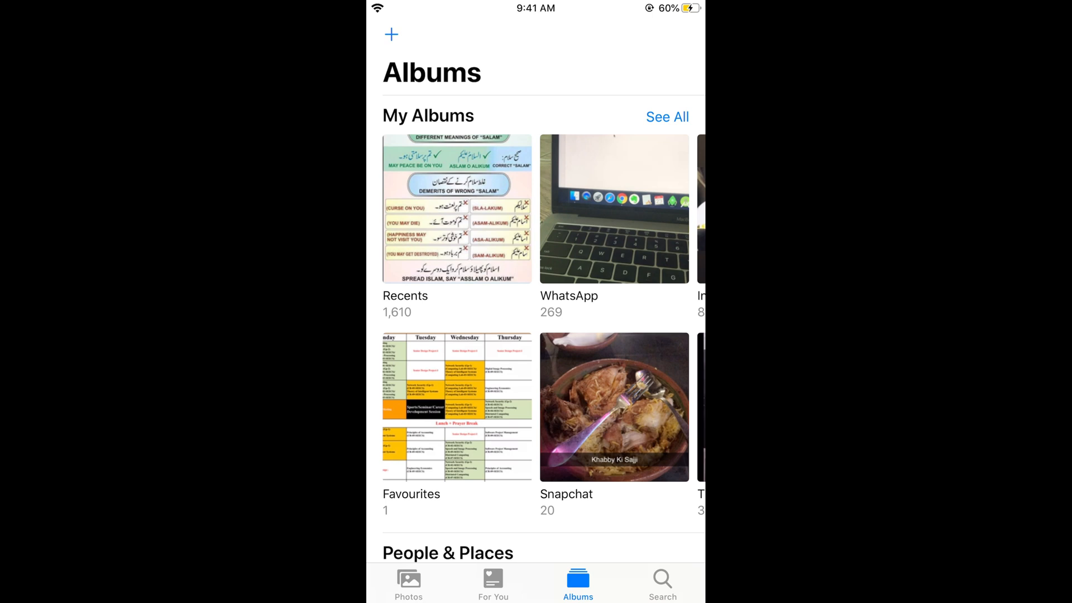
Show all My Albums and put the list into edit mode.
{"action": "left_click", "coordinate": [667, 117]}
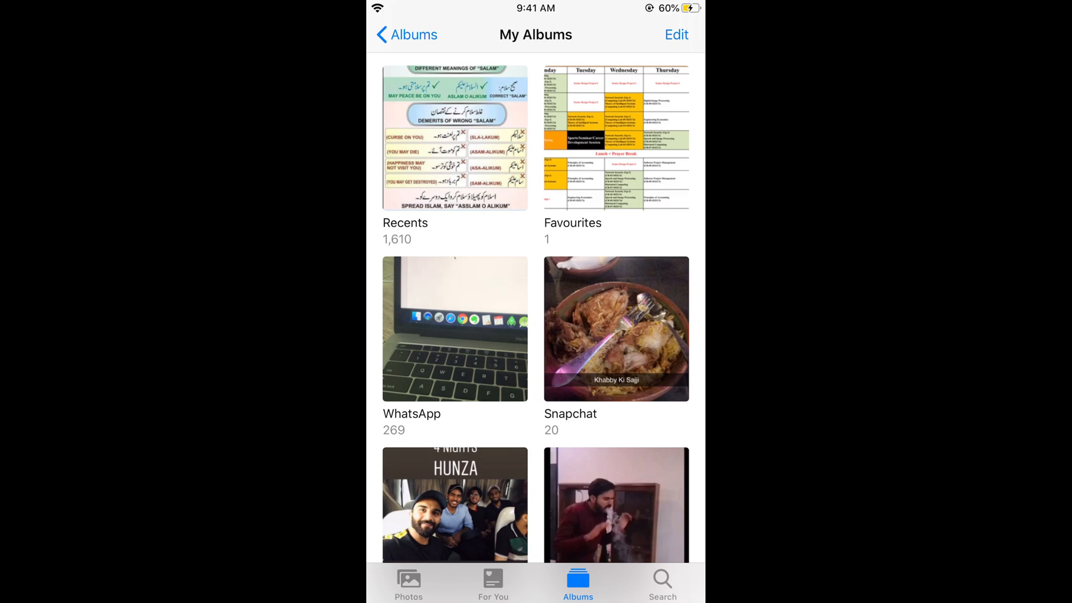
{"action": "left_click", "coordinate": [675, 34]}
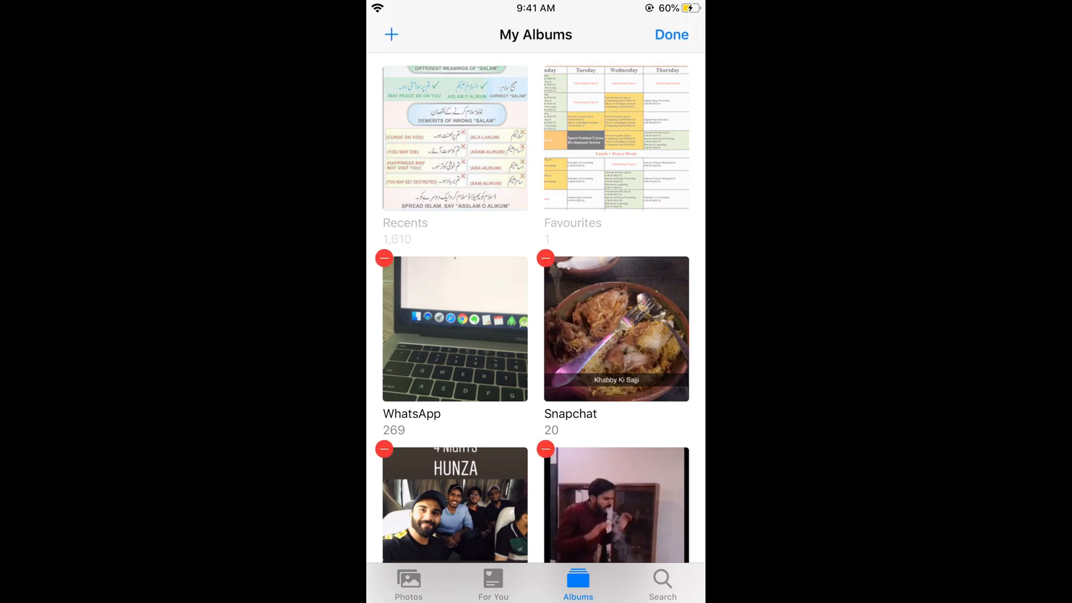
Scroll to the TikTok album and tap its red minus badge to prompt deletion.
{"action": "scroll", "scroll_direction": "down", "scroll_amount": 3}
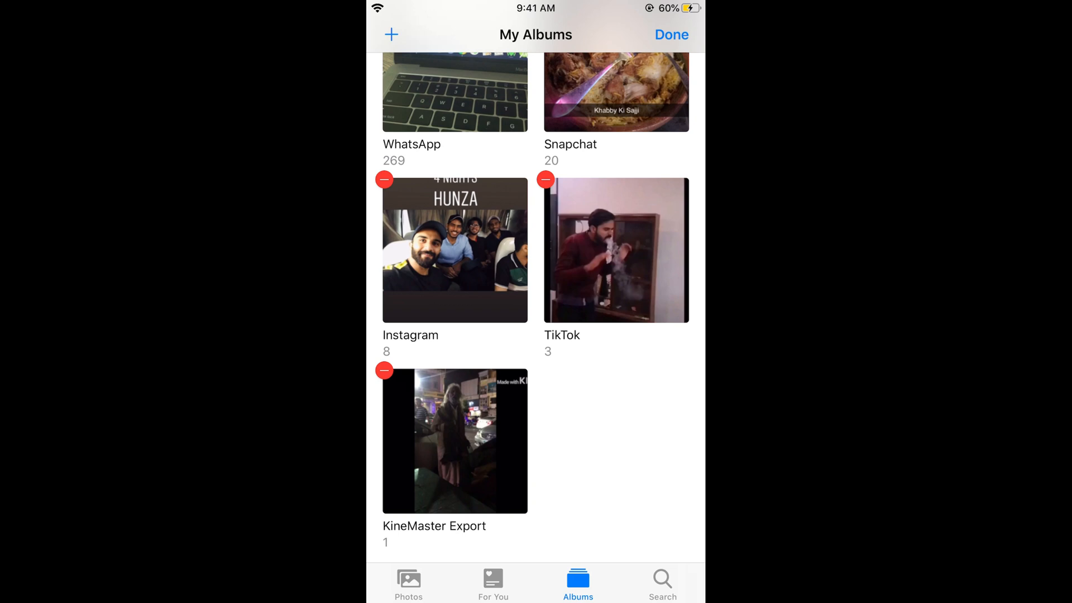
{"action": "left_click", "coordinate": [544, 179]}
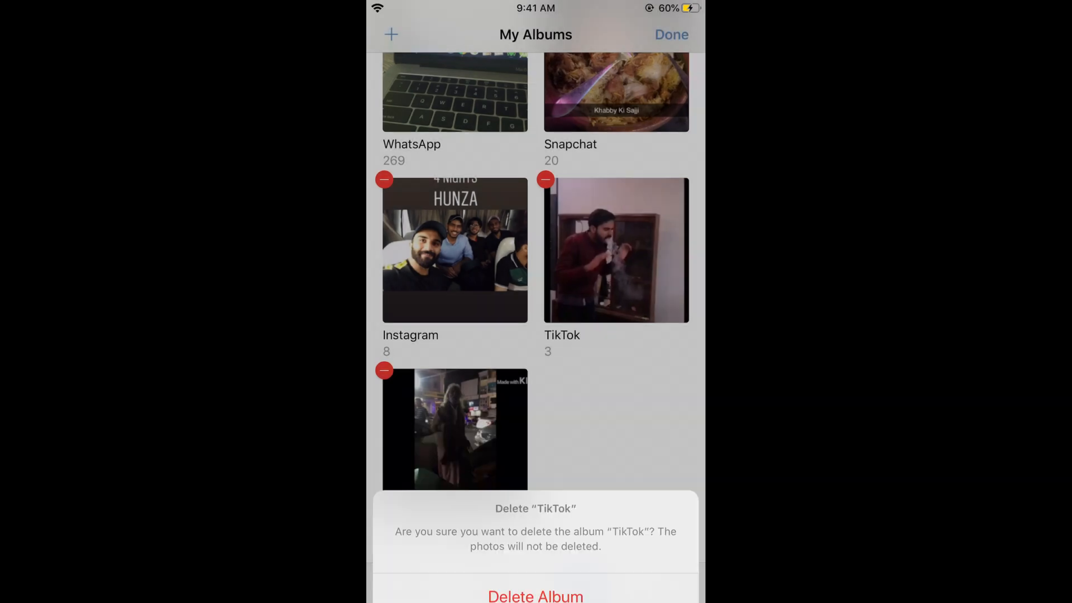
Confirm Delete Album for TikTok, then leave edit mode and scroll the list.
{"action": "left_click", "coordinate": [535, 596]}
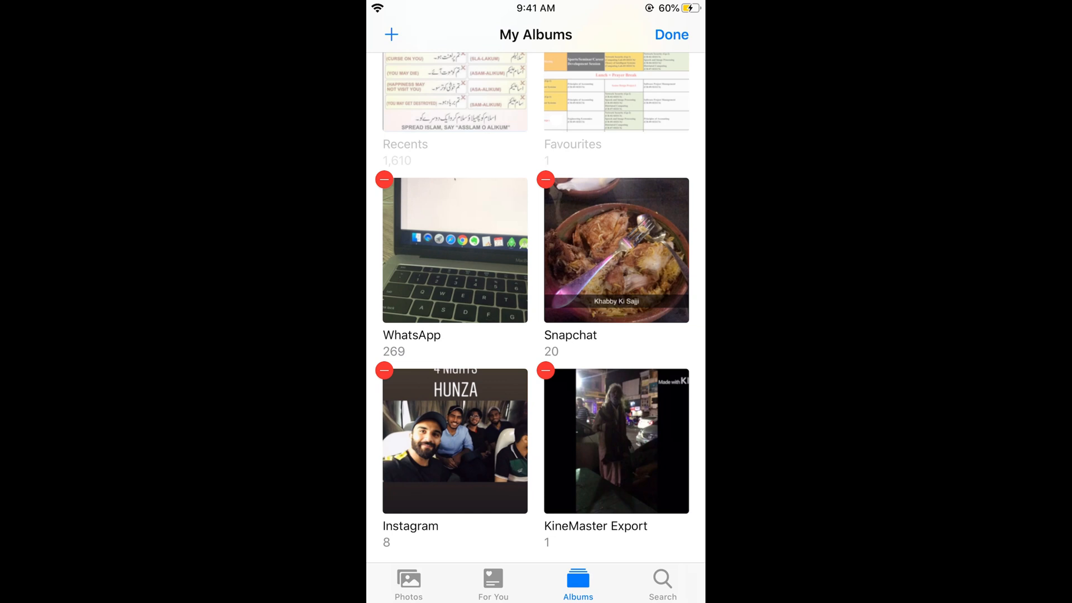
{"action": "left_click", "coordinate": [670, 34]}
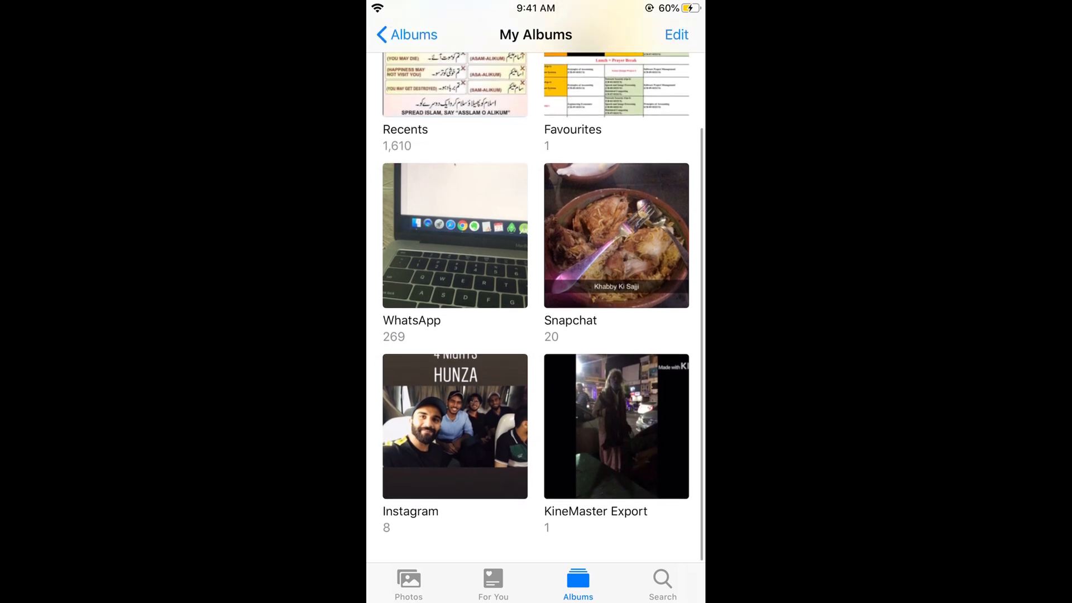
{"action": "scroll", "scroll_direction": "down", "scroll_amount": 3}
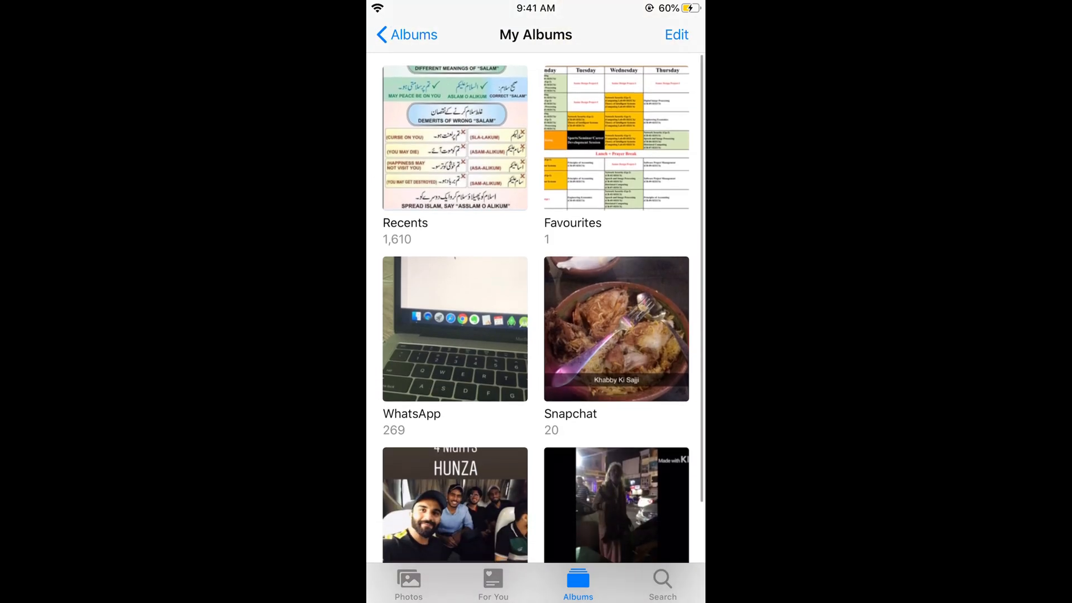